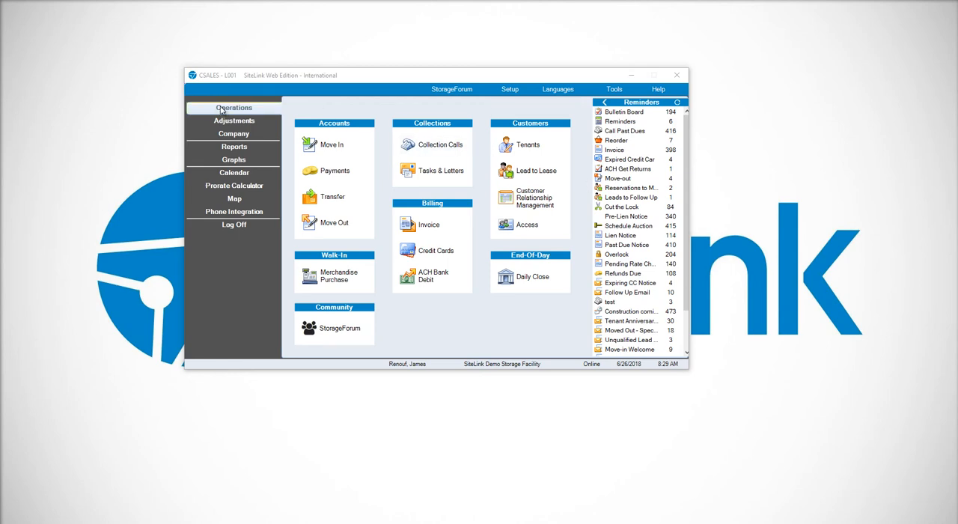
click(527, 144)
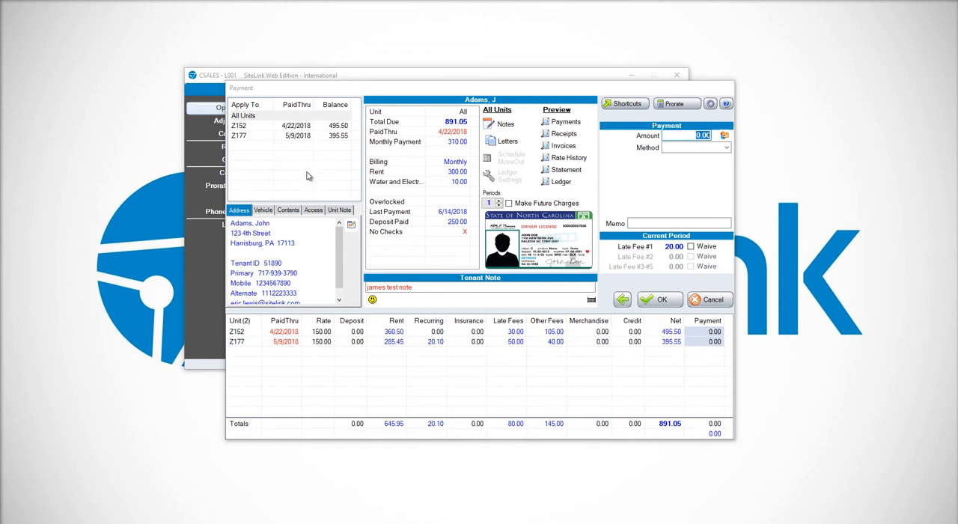
Step: Limit the payment to unit Z152 alone, showing 495.50 due by Cash
click(243, 115)
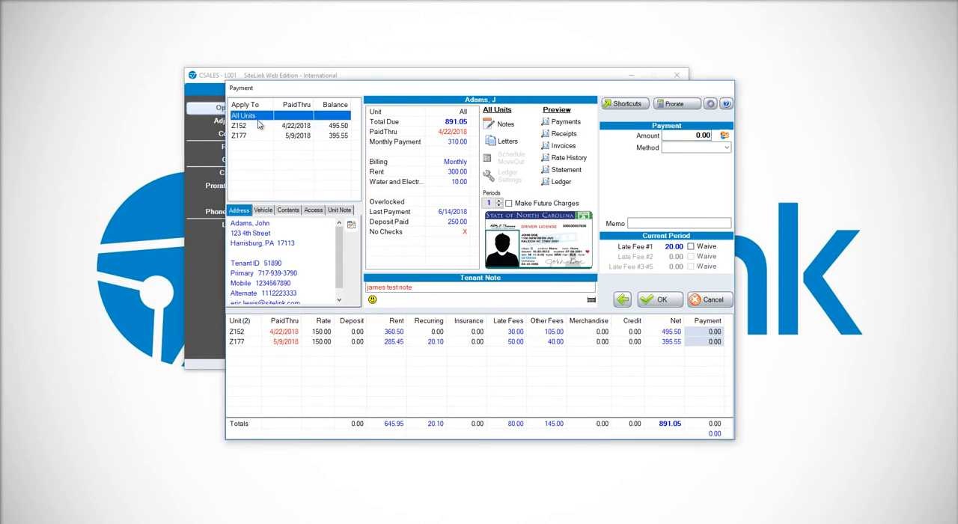
mouse_move(312, 177)
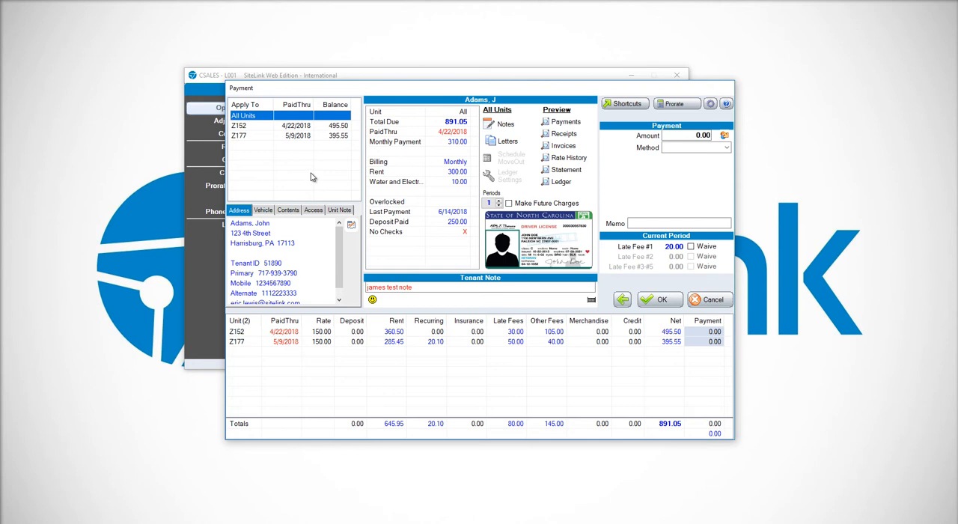
mouse_move(241, 129)
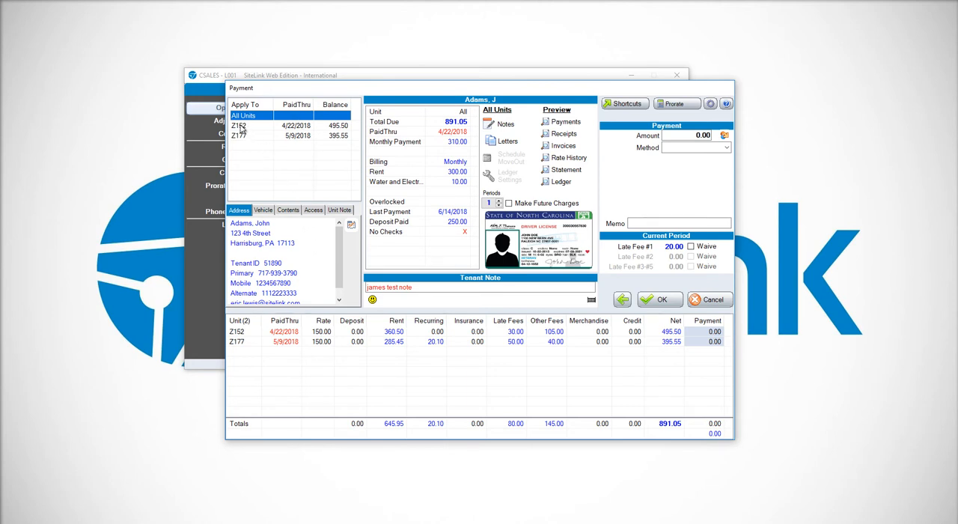
click(237, 126)
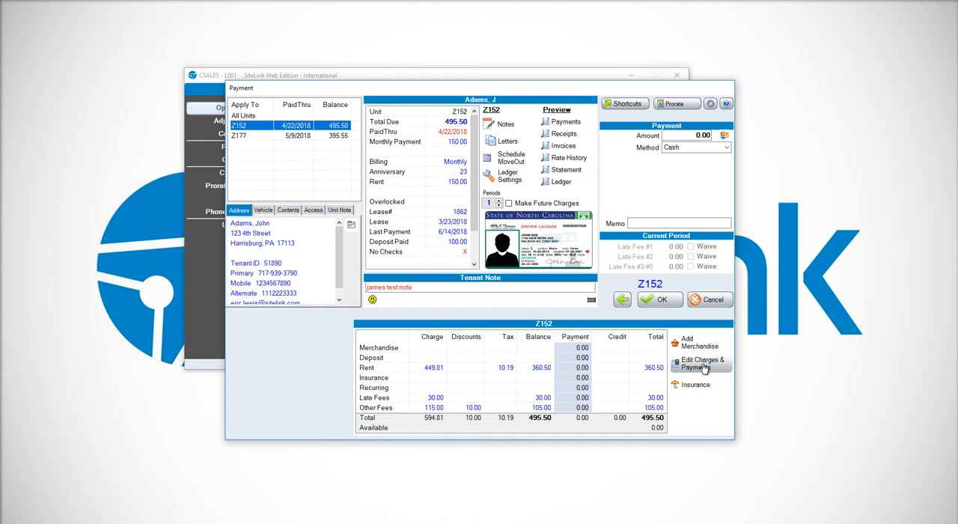
Step: Credit 60.50 against Z152's Rent and 50.00 against its NSF Fee, totalling 110.50
click(697, 364)
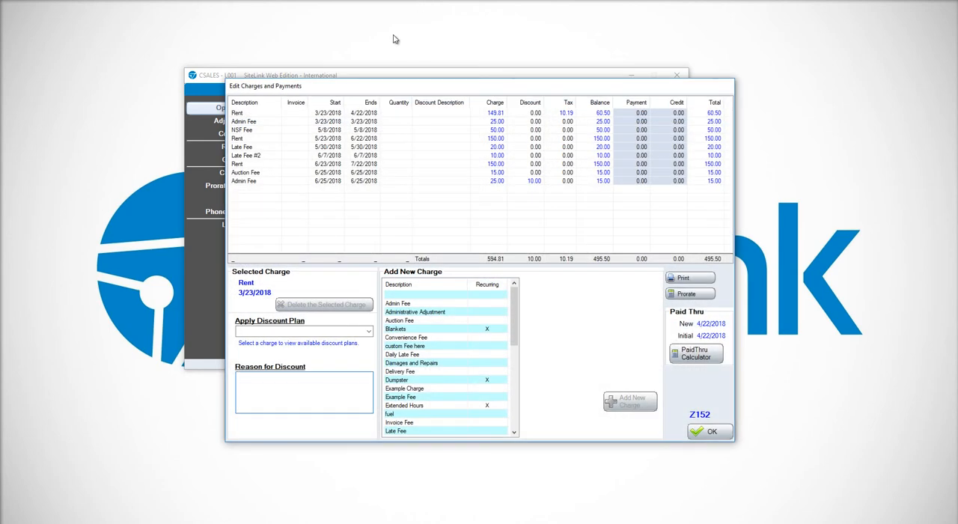
mouse_move(461, 209)
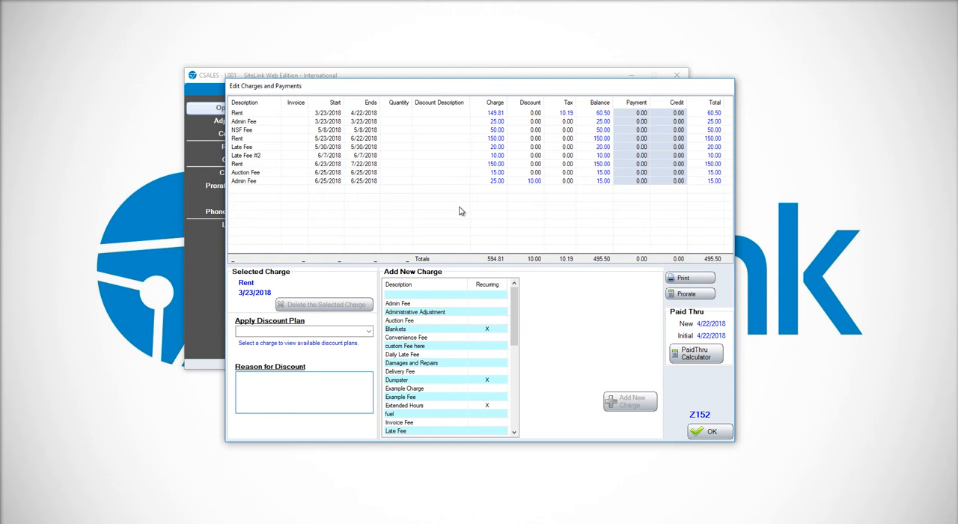
mouse_move(667, 198)
text(60.5)
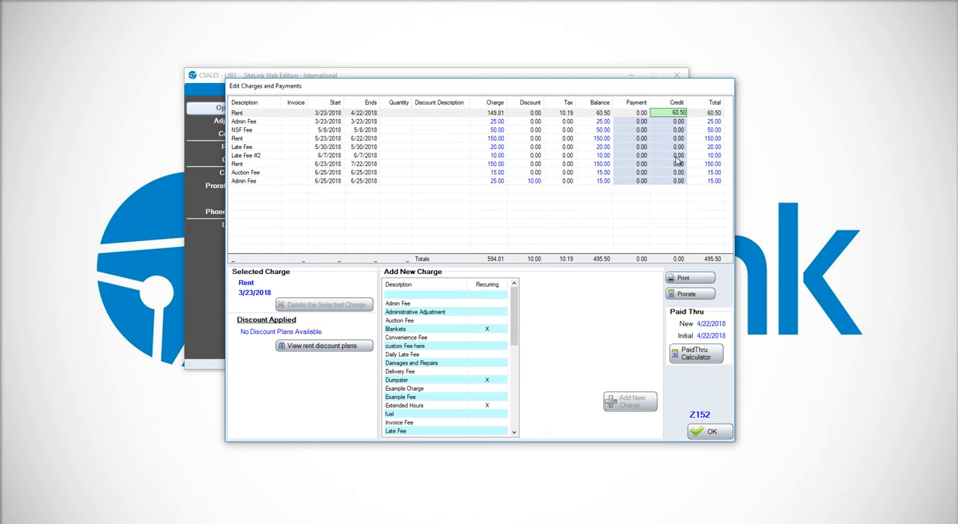
click(676, 122)
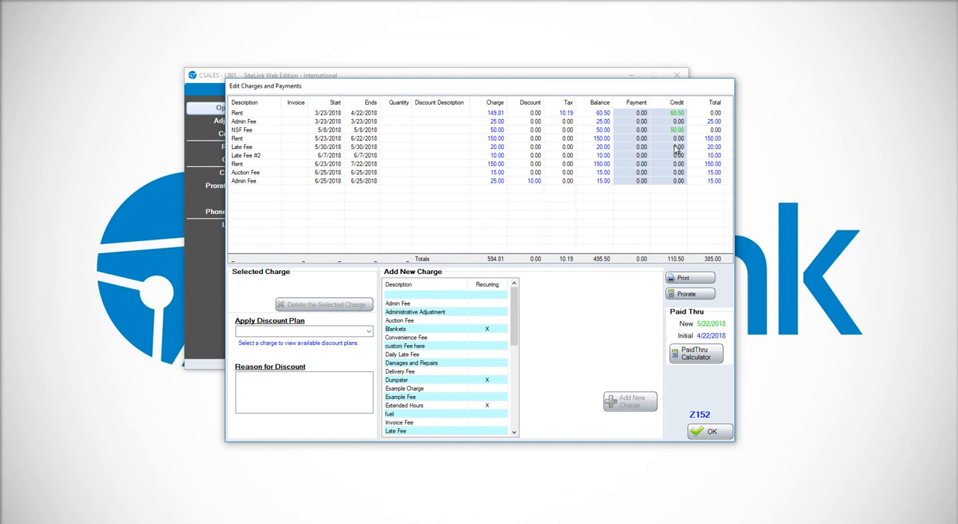
mouse_move(700, 404)
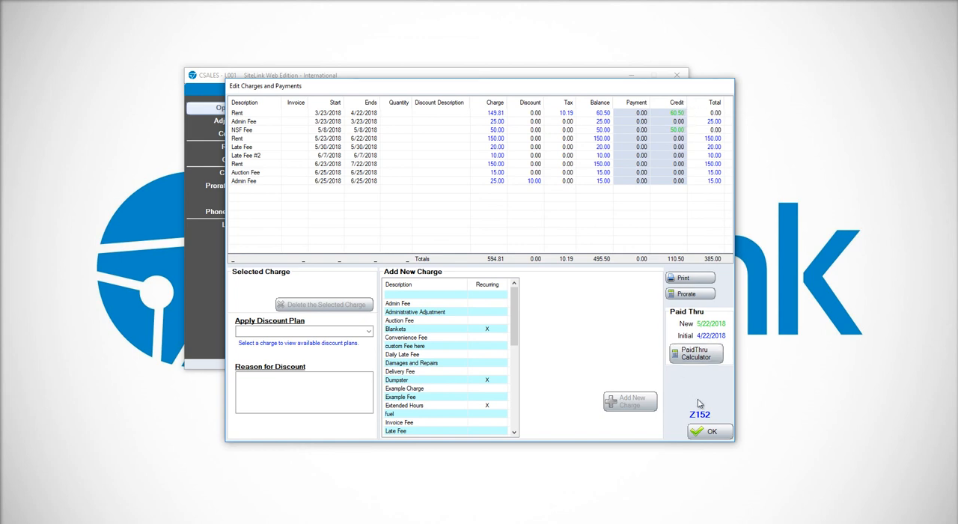
click(709, 431)
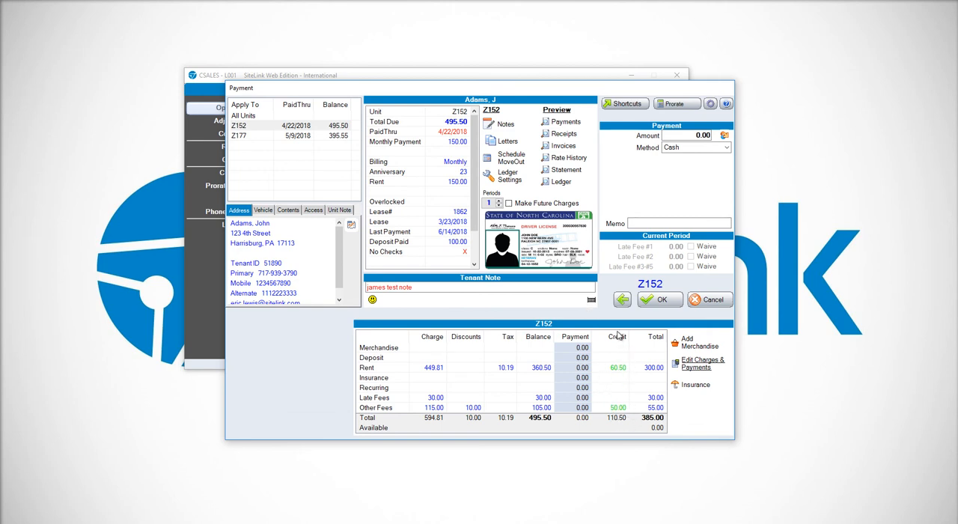
mouse_move(604, 418)
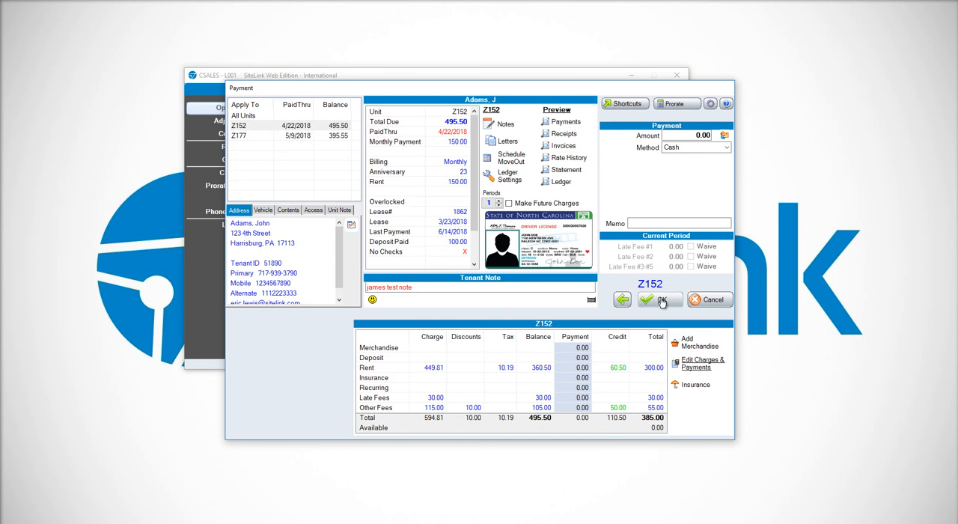
Step: Accept the Z152 payment summary now totalling 385.00 with 110.50 credited
click(658, 298)
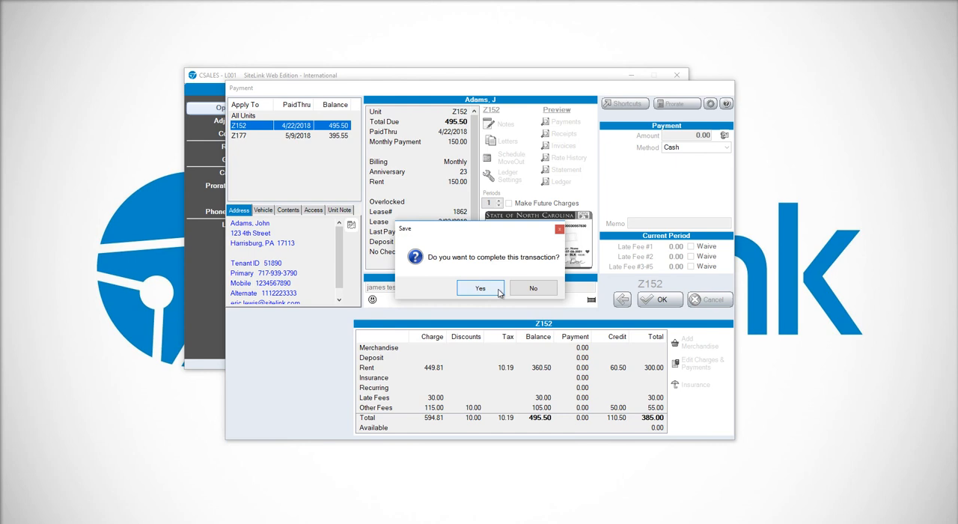
Step: Complete the transaction without printing or emailing a receipt or taking another payment
click(479, 287)
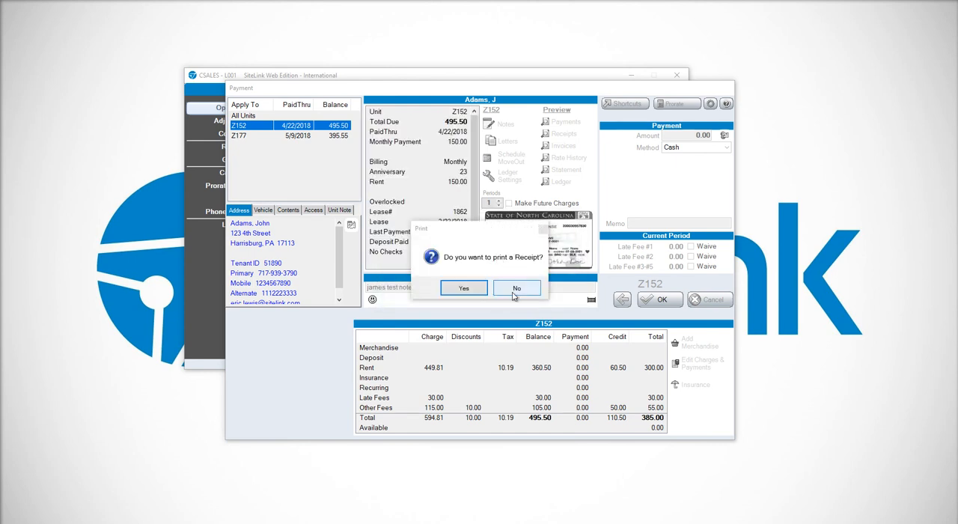
click(516, 287)
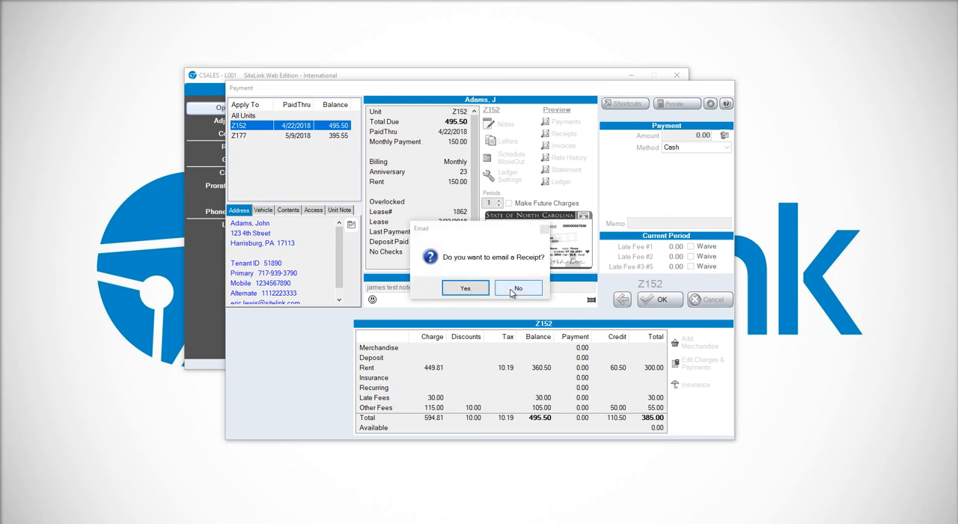
click(517, 287)
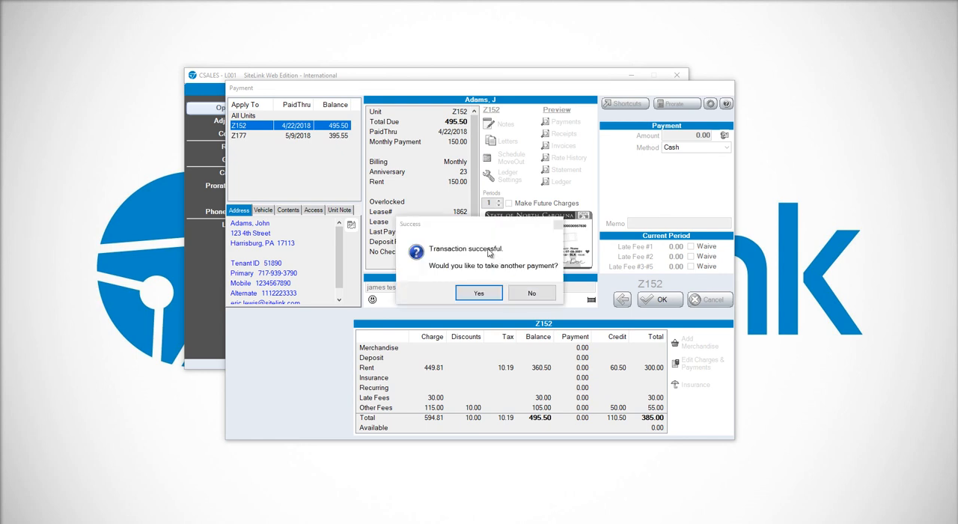
click(531, 293)
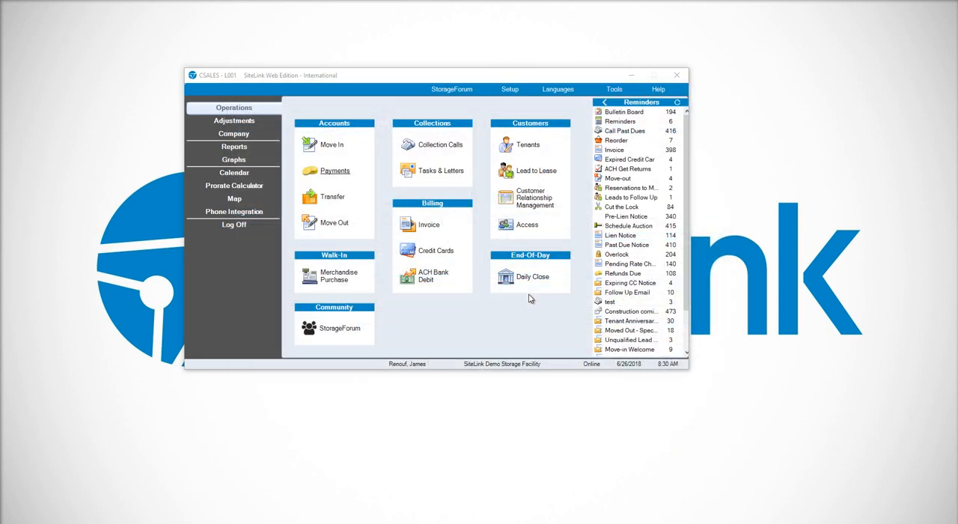